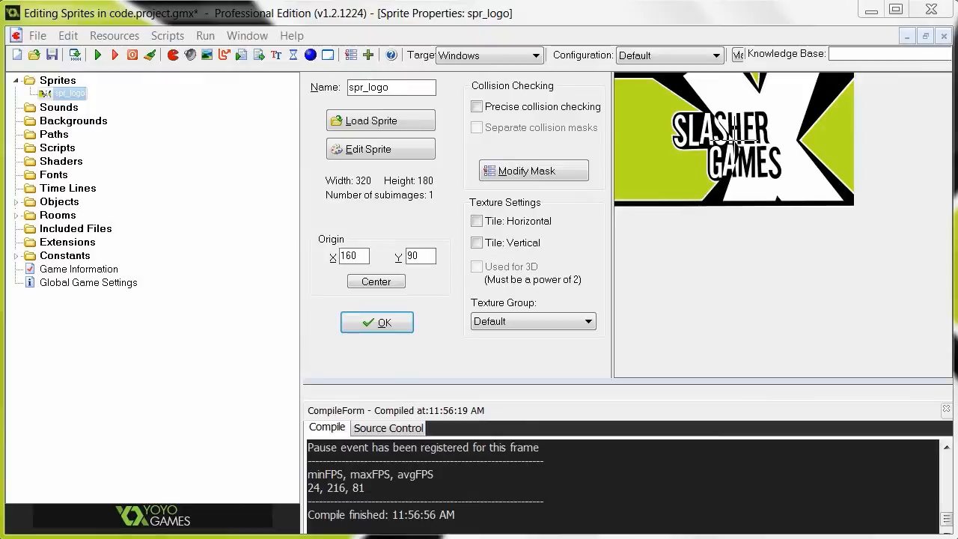
pyautogui.moveTo(114, 70)
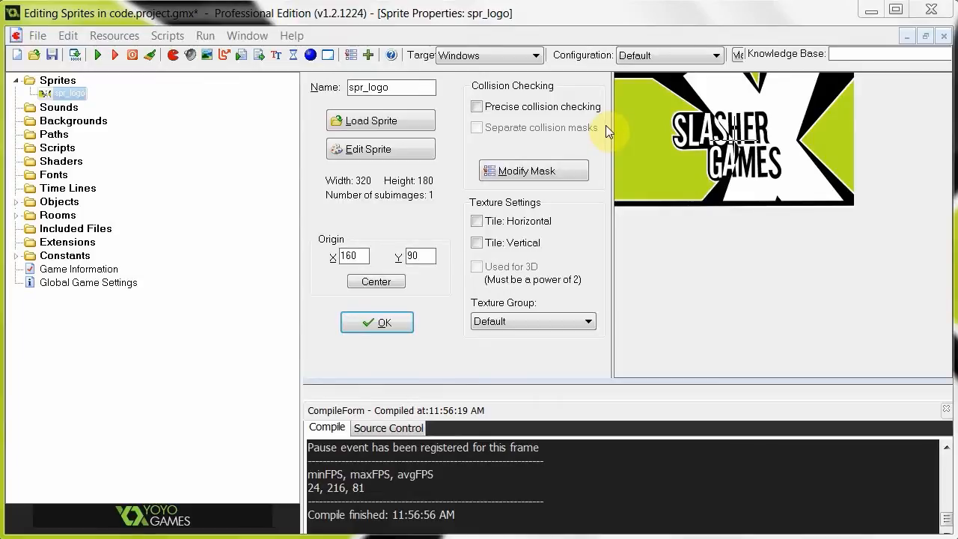
pyautogui.moveTo(458, 281)
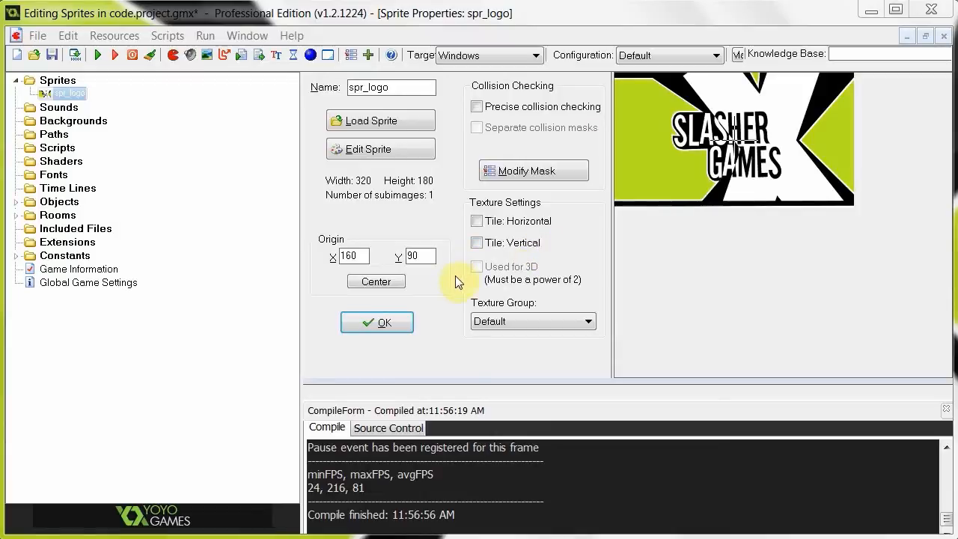
pyautogui.moveTo(452, 281)
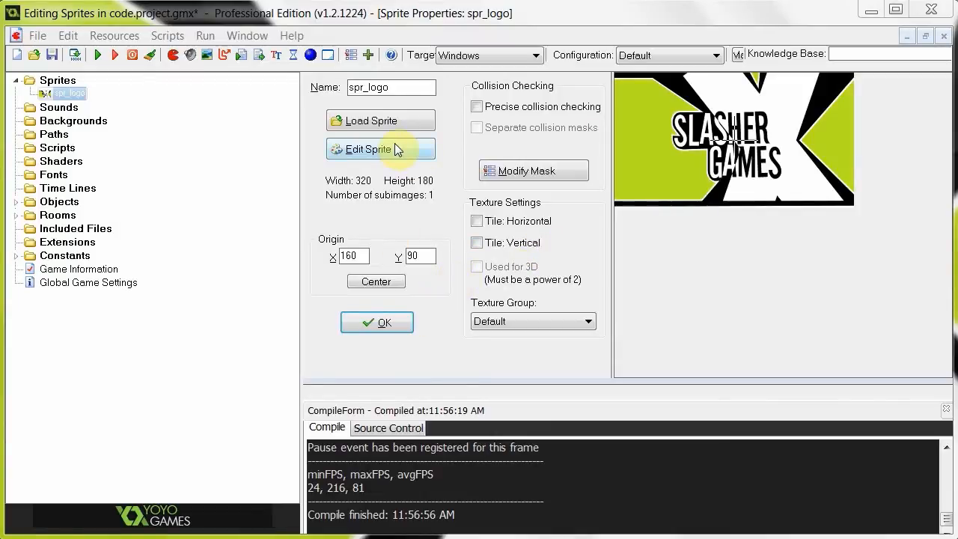
pyautogui.moveTo(832, 39)
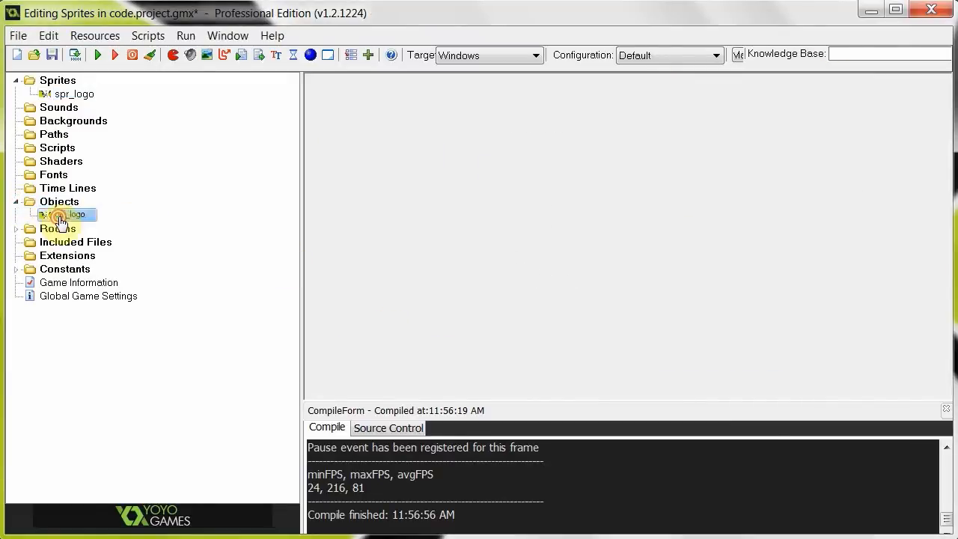
# Open obj_logo's properties from the Objects tree to reach its Draw event code
pyautogui.doubleClick(62, 216)
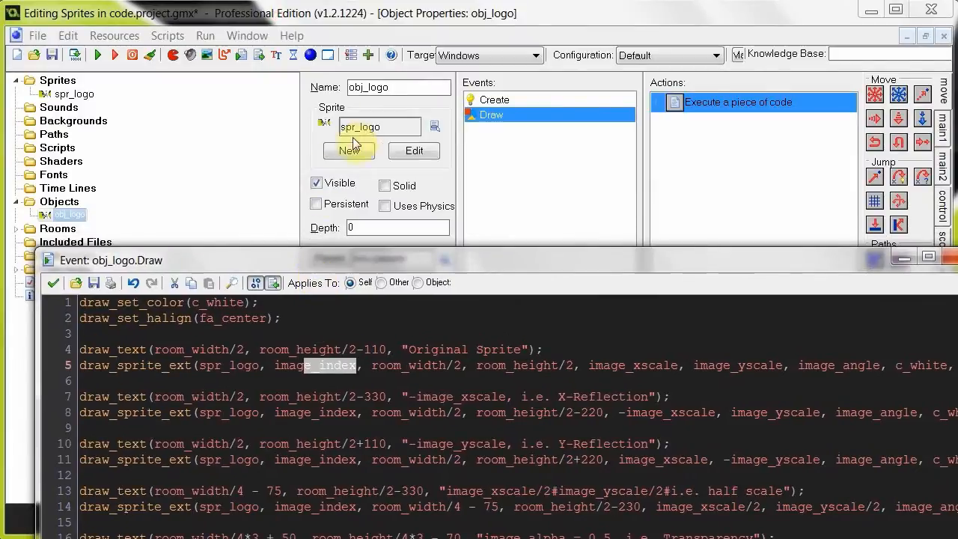
# Maximize the Draw code and highlight the original draw_sprite_ext line's parameters, including its colour argument
pyautogui.click(926, 258)
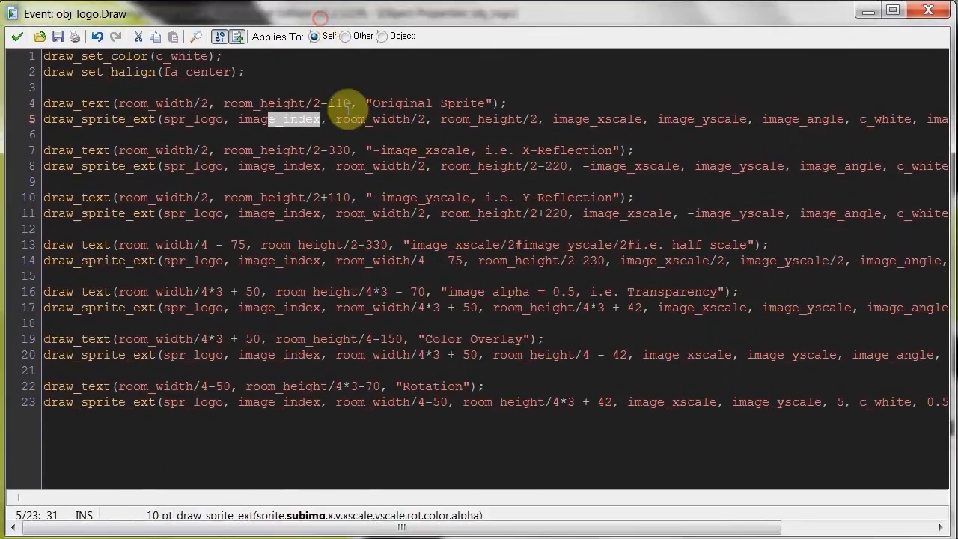
pyautogui.doubleClick(372, 120)
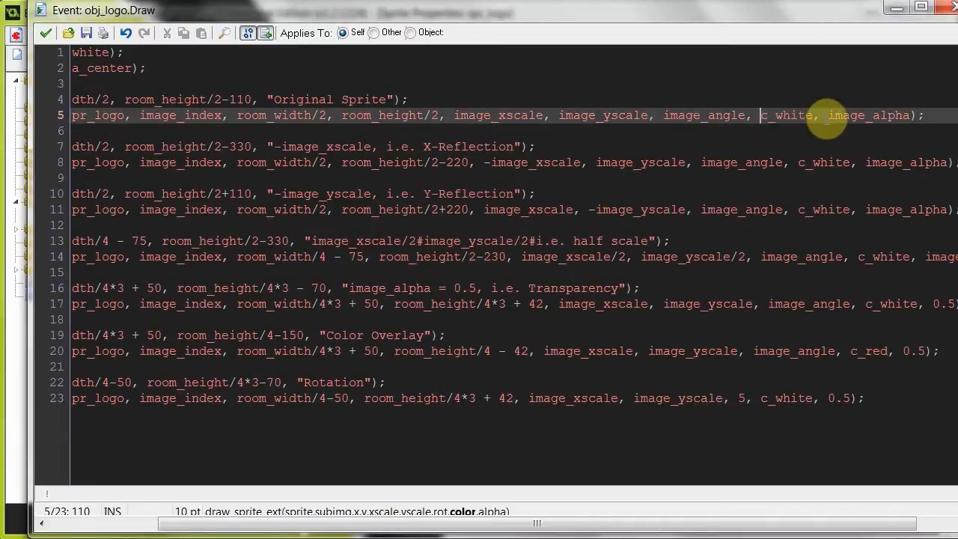
pyautogui.doubleClick(869, 115)
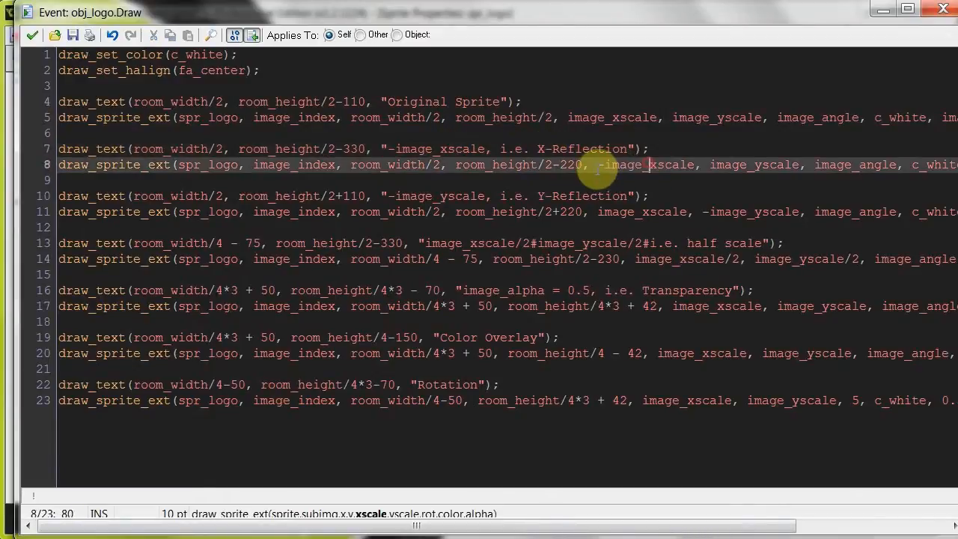
pyautogui.doubleClick(647, 164)
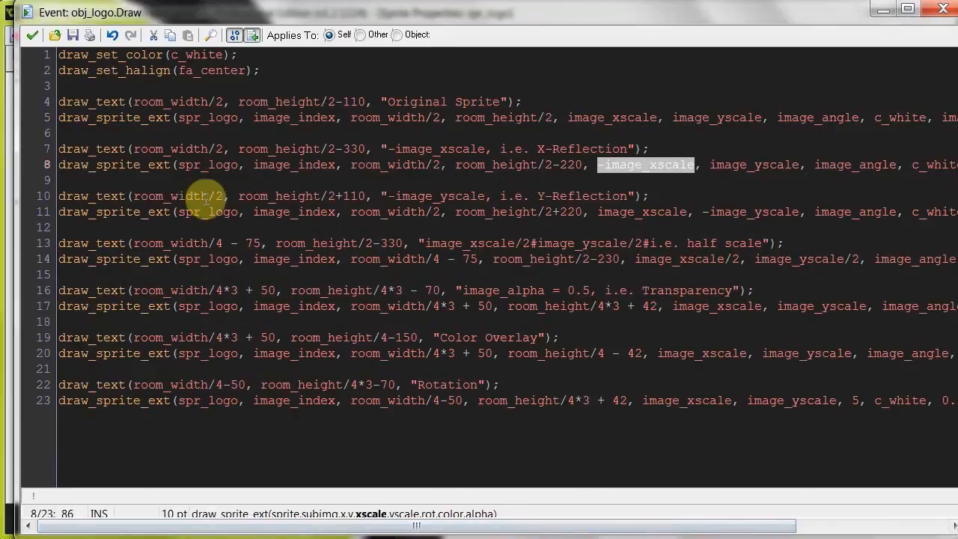
pyautogui.moveTo(542, 195)
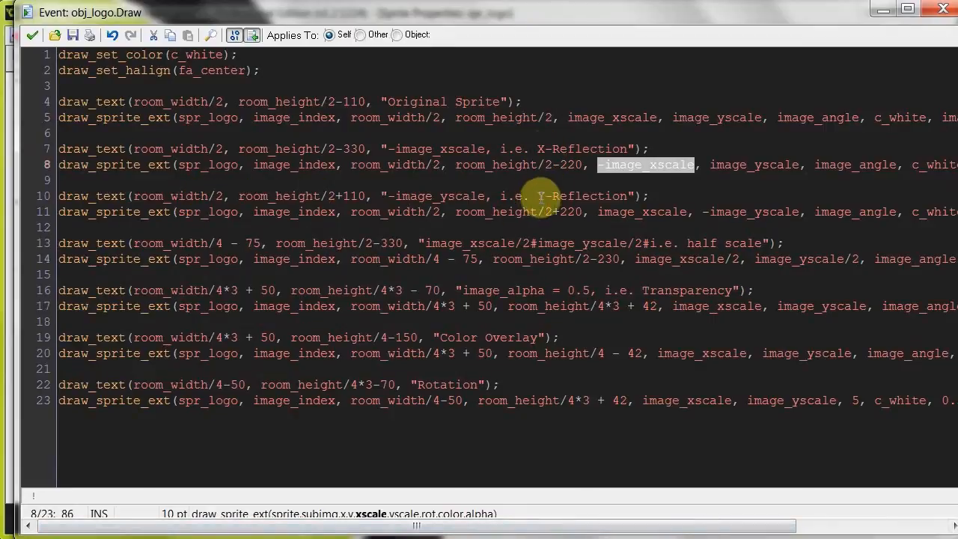
pyautogui.moveTo(396, 196)
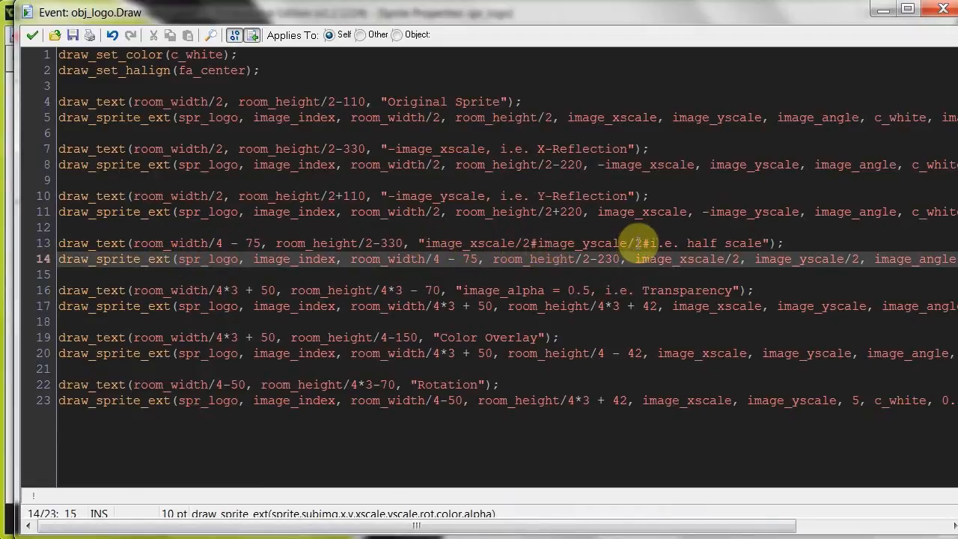
# Retype the half-scale line's alpha argument as image_alpha, then highlight the 0.5 alpha in the transparency line
pyautogui.click(636, 242)
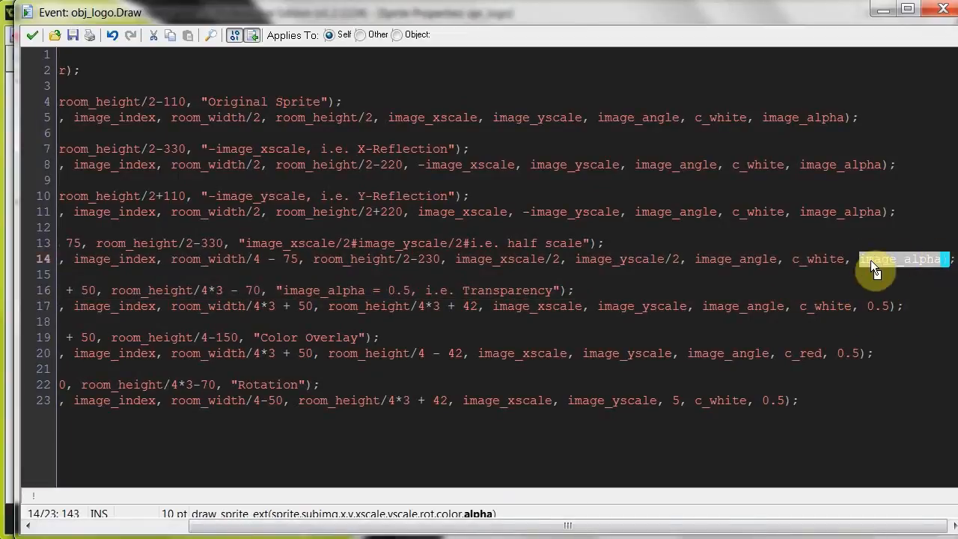
pyautogui.press('Delete')
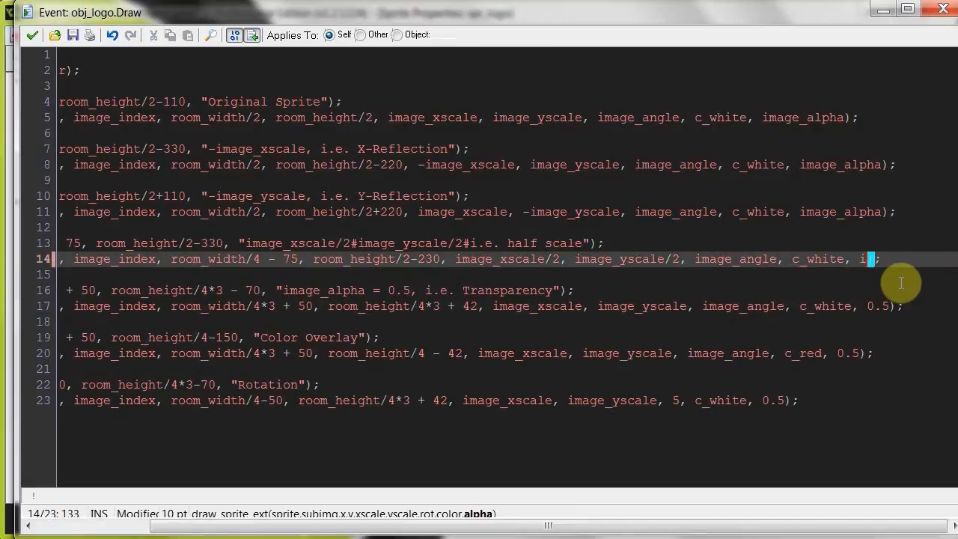
pyautogui.write('mage_alpha')
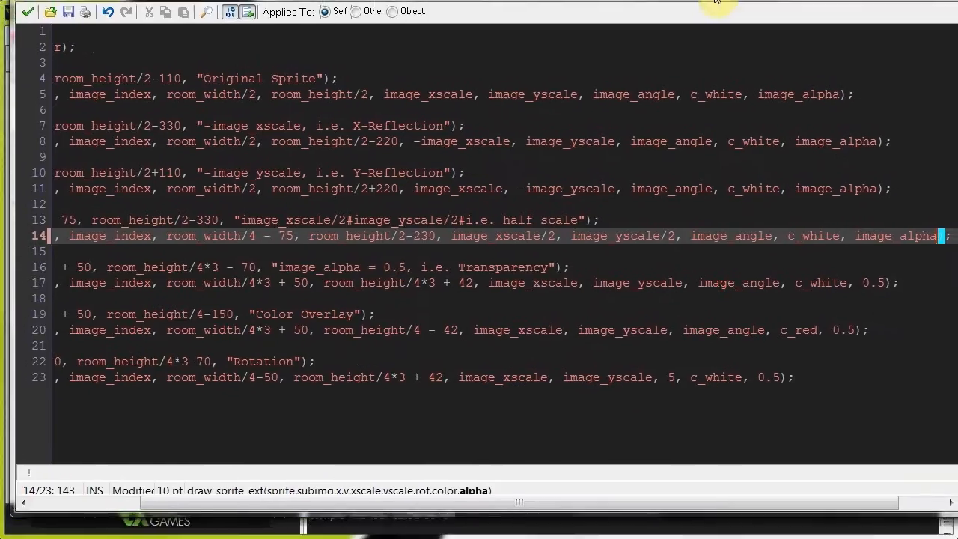
pyautogui.click(875, 293)
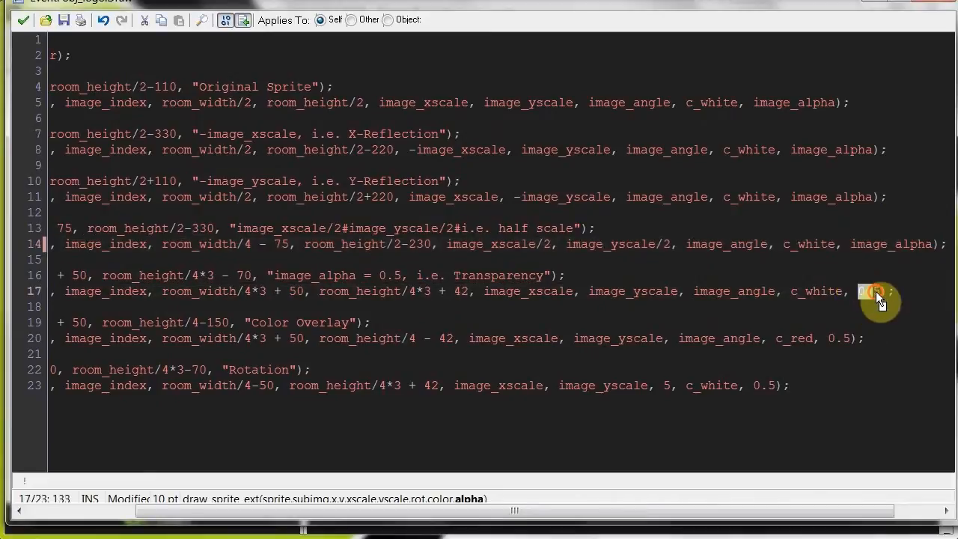
# Scroll the Draw code right and back left to review the long drawing lines before closing
pyautogui.hscroll(3)
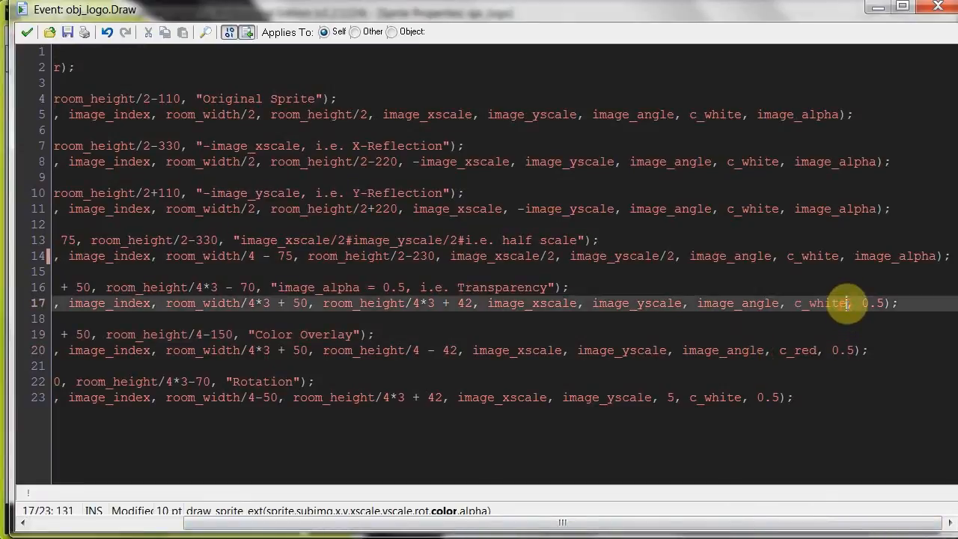
pyautogui.moveTo(736, 3)
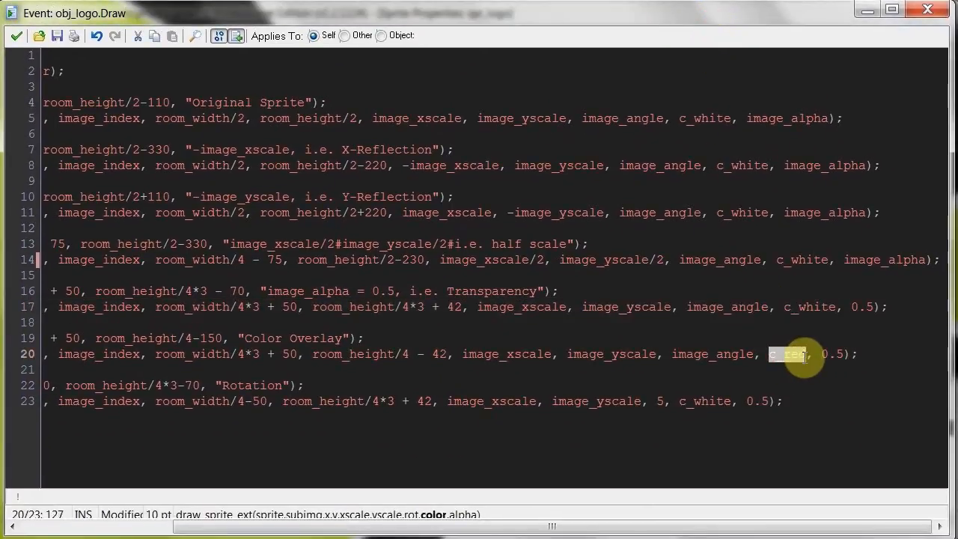
pyautogui.hscroll(-3)
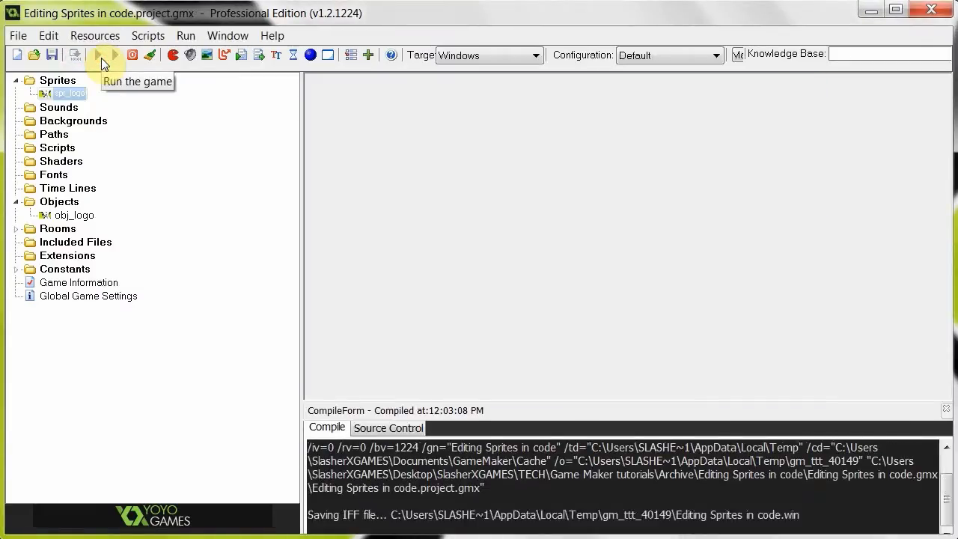
# Run the project to show the seven labelled logo drawings in the game window
pyautogui.click(97, 54)
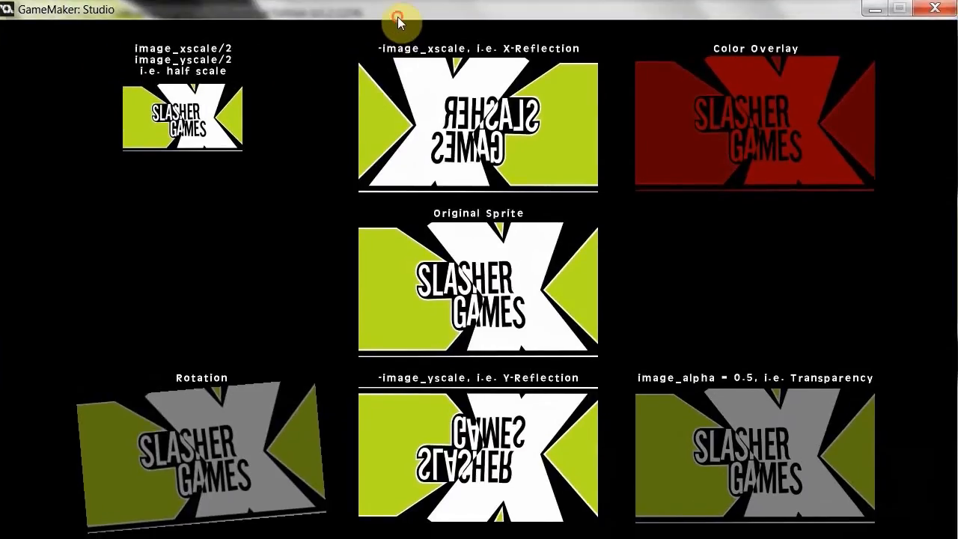
pyautogui.moveTo(602, 348)
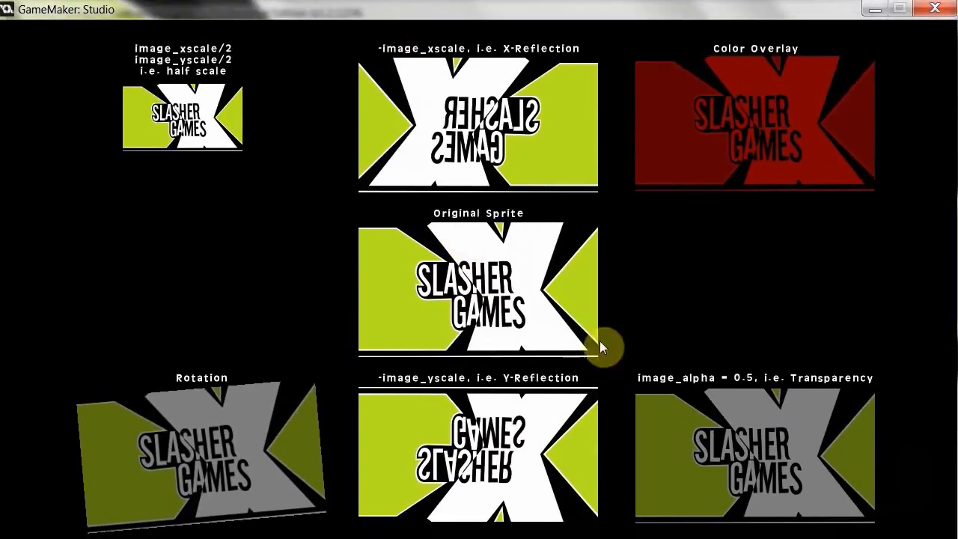
pyautogui.moveTo(383, 258)
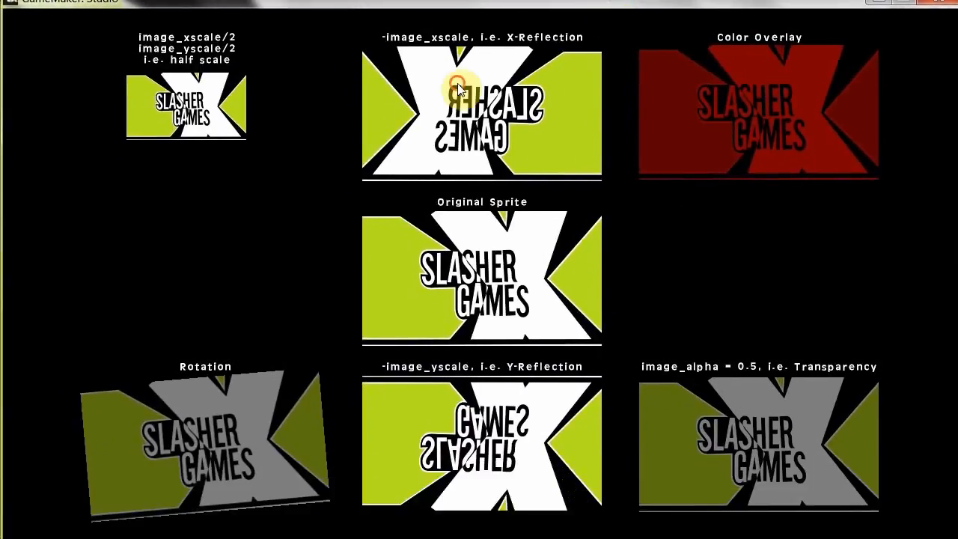
pyautogui.moveTo(386, 39)
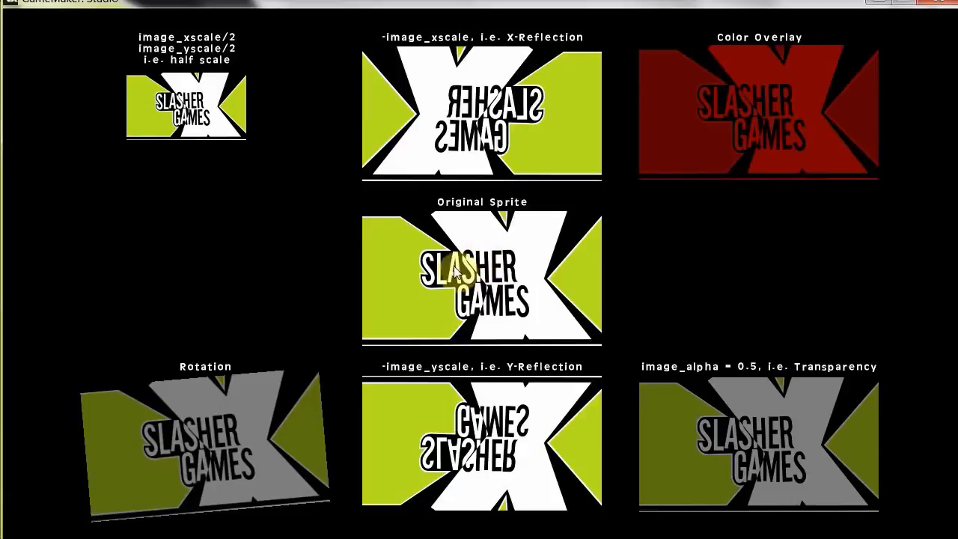
pyautogui.moveTo(483, 476)
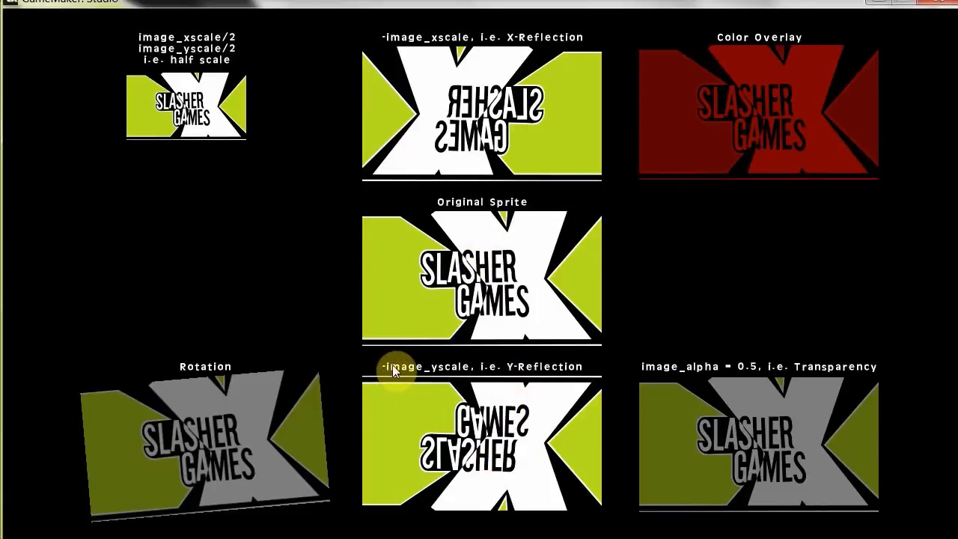
pyautogui.moveTo(434, 377)
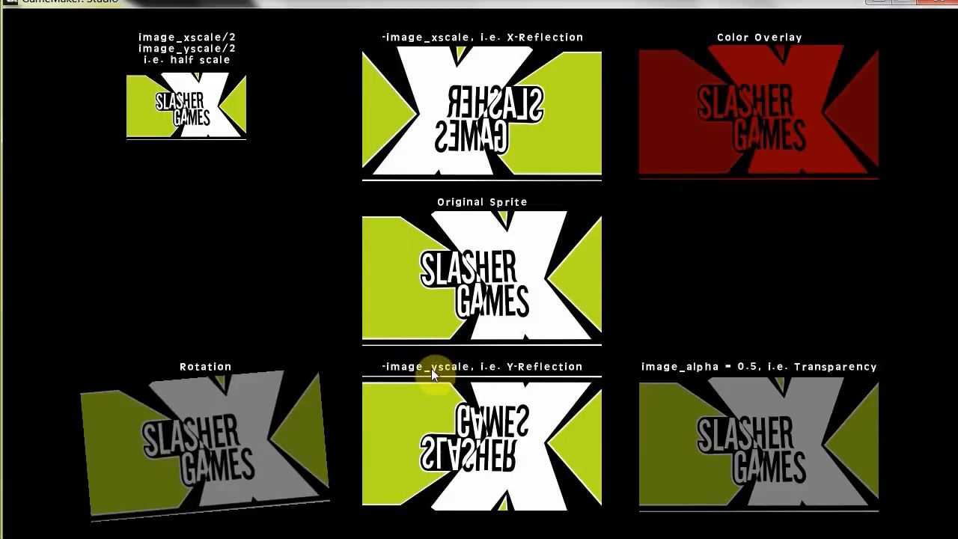
pyautogui.moveTo(523, 374)
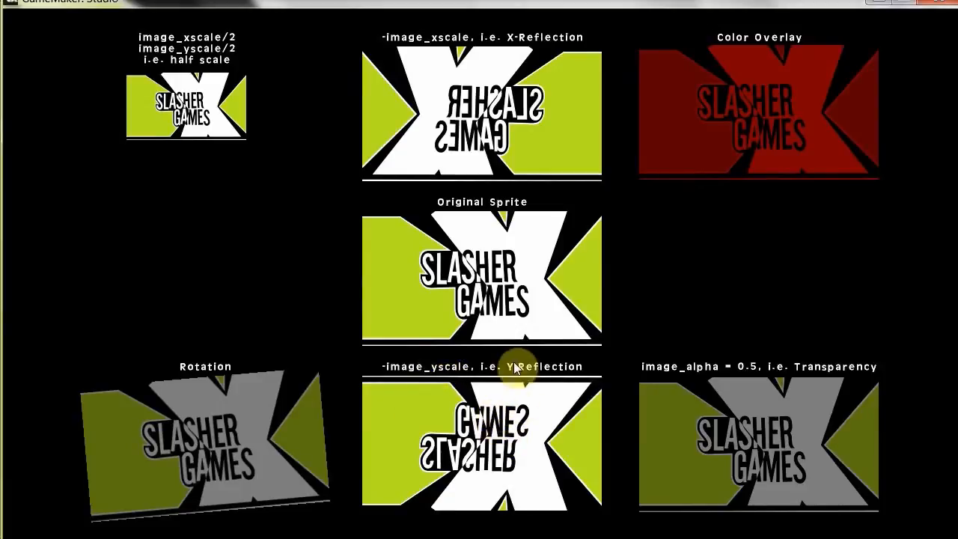
pyautogui.moveTo(670, 376)
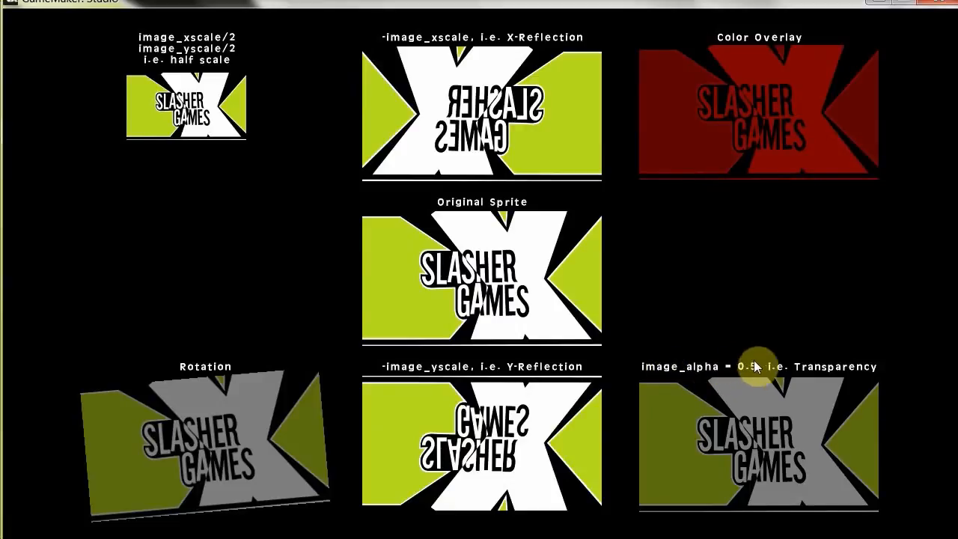
pyautogui.moveTo(742, 371)
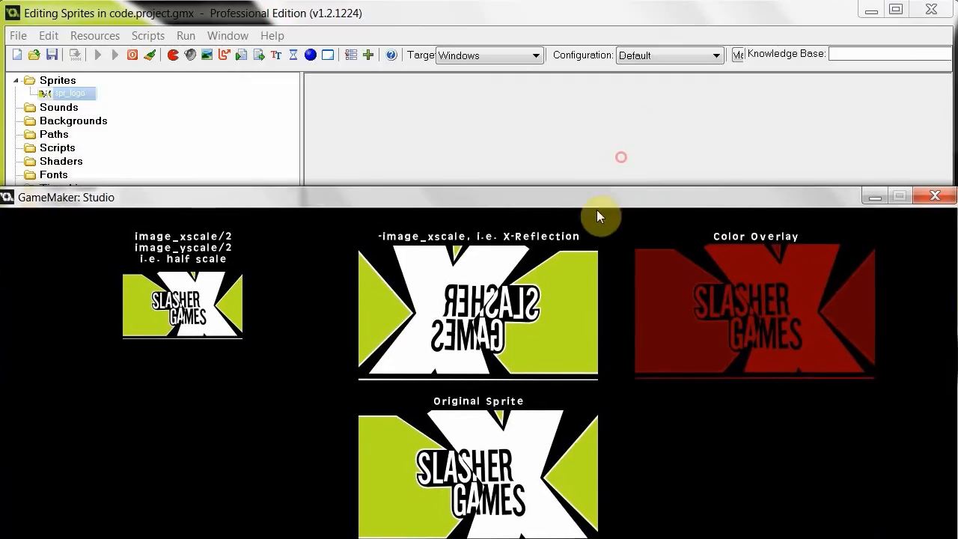
# Maximize the game window again to view all seven Slasher Games logo variants
pyautogui.doubleClick(70, 92)
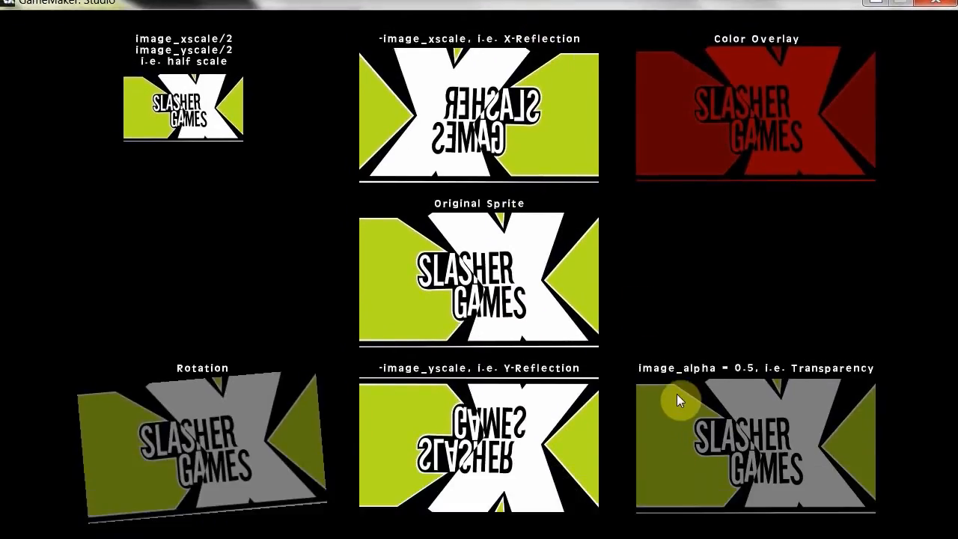
pyautogui.moveTo(709, 437)
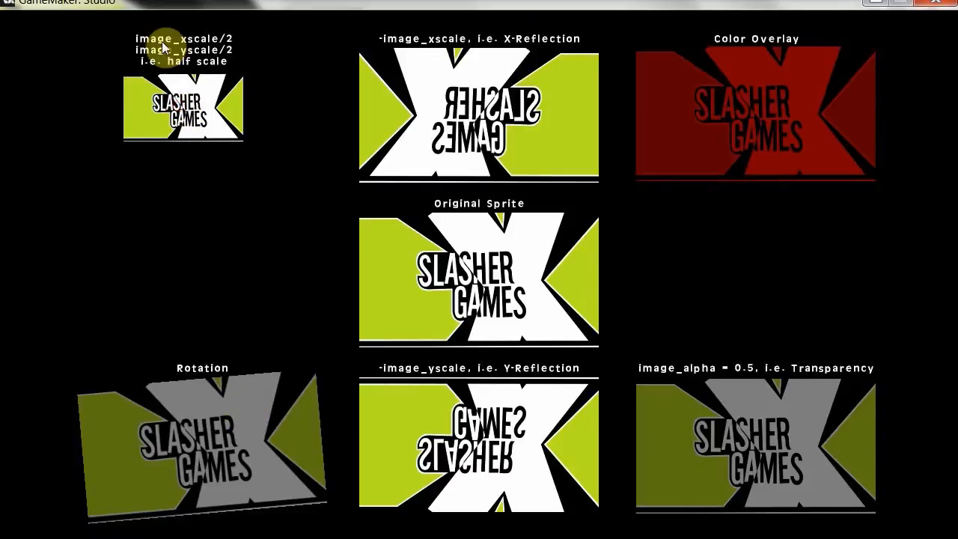
pyautogui.moveTo(237, 58)
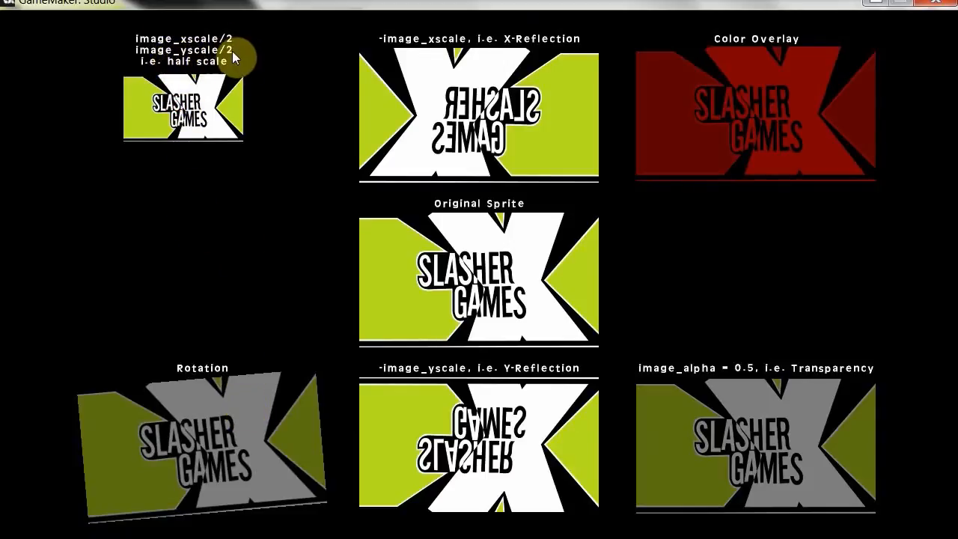
pyautogui.moveTo(153, 51)
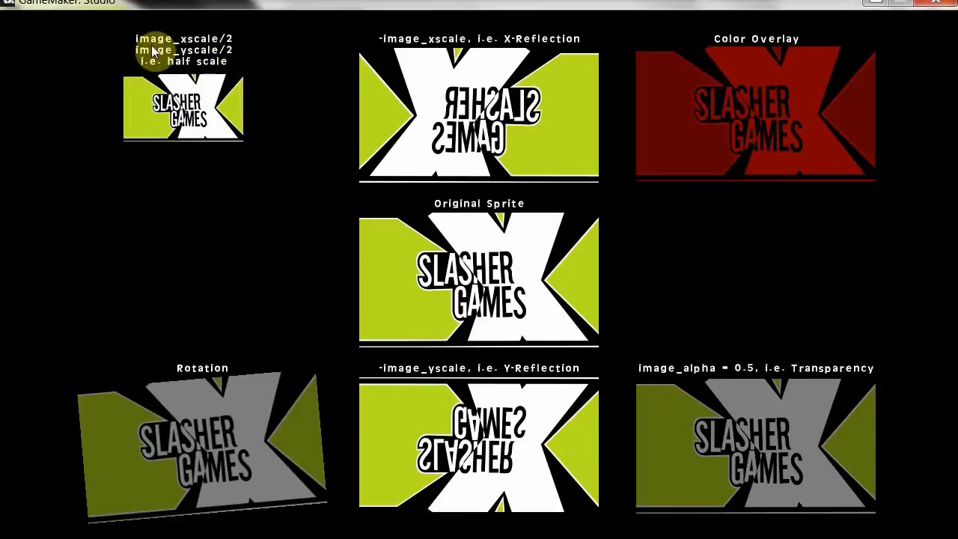
pyautogui.moveTo(222, 44)
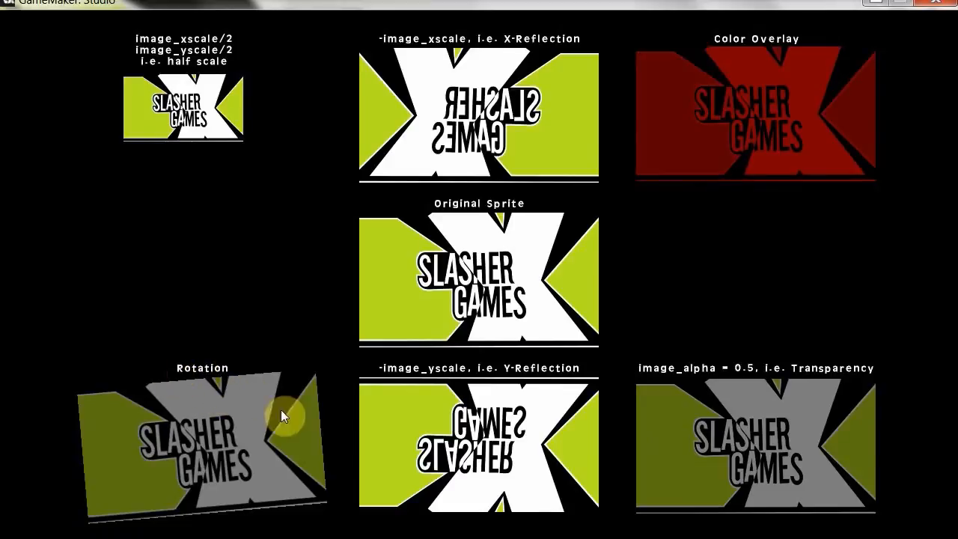
pyautogui.moveTo(112, 416)
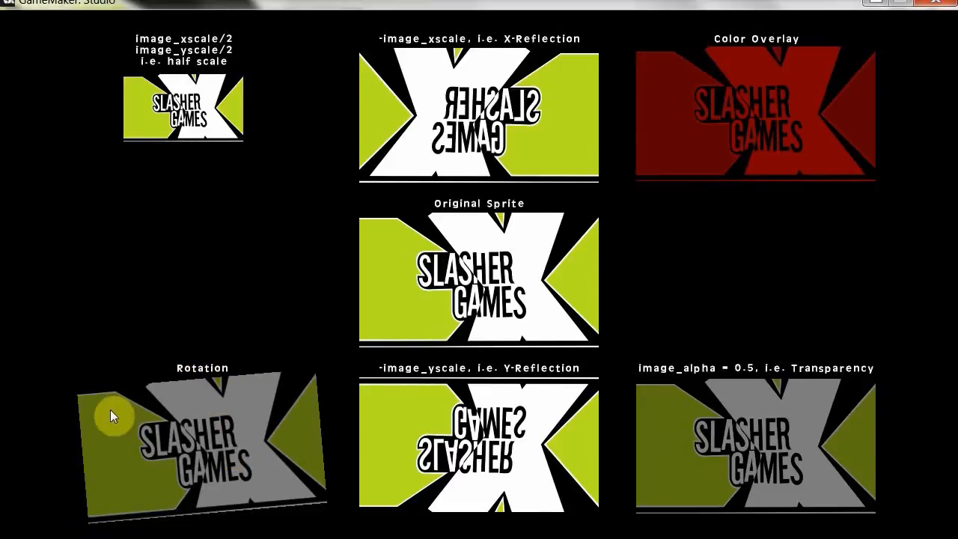
pyautogui.moveTo(766, 12)
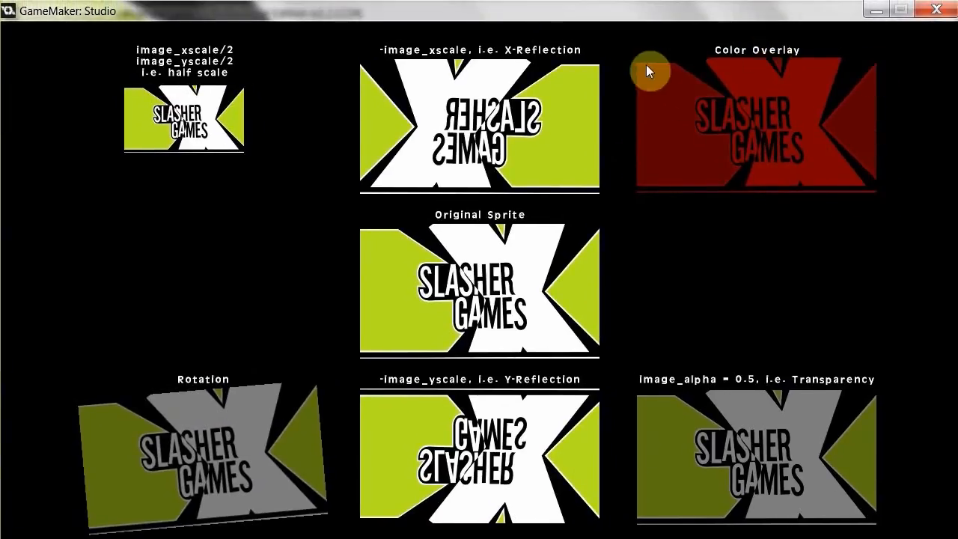
pyautogui.moveTo(485, 512)
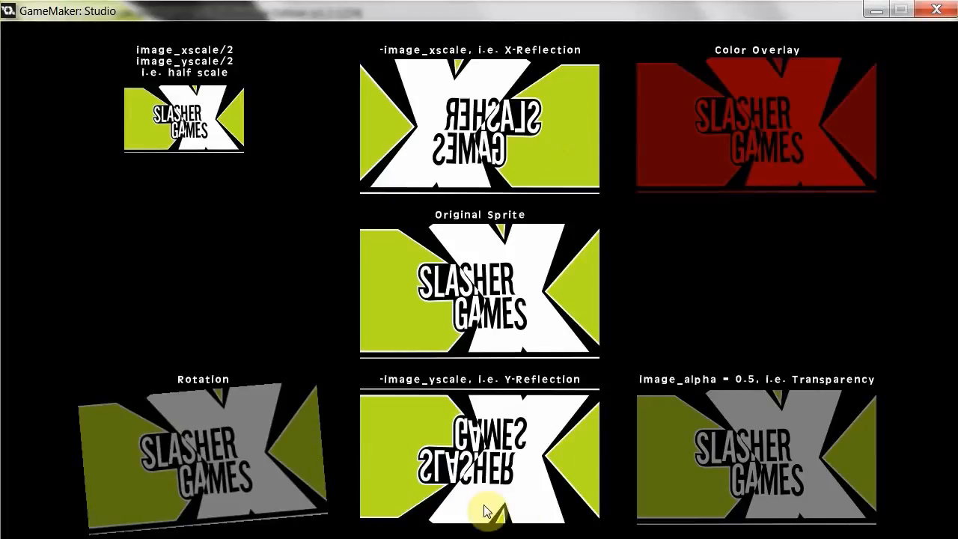
pyautogui.moveTo(419, 105)
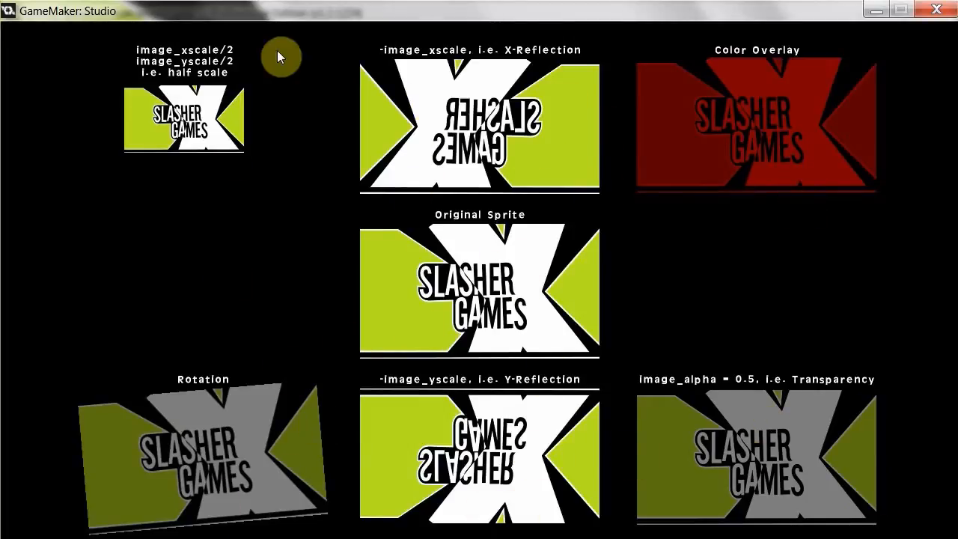
pyautogui.moveTo(275, 36)
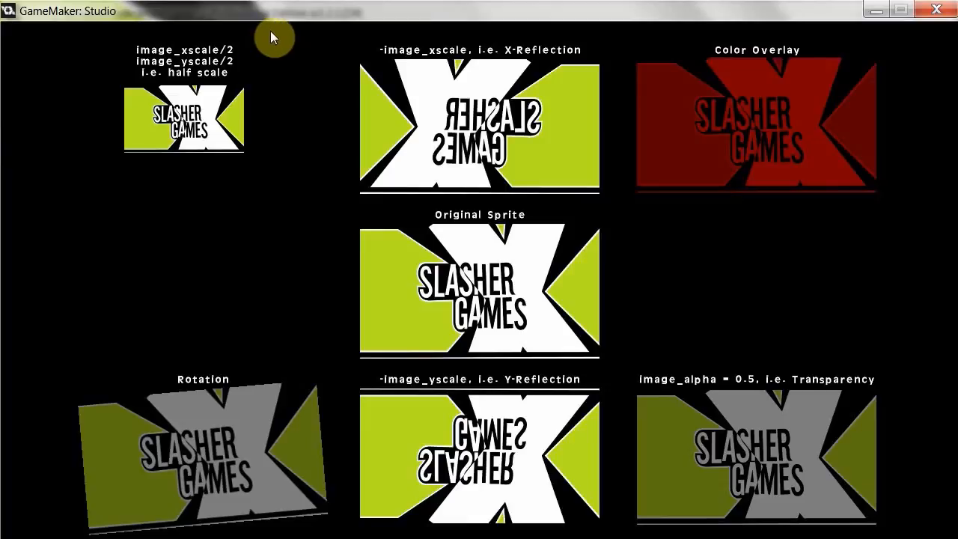
pyautogui.moveTo(334, 122)
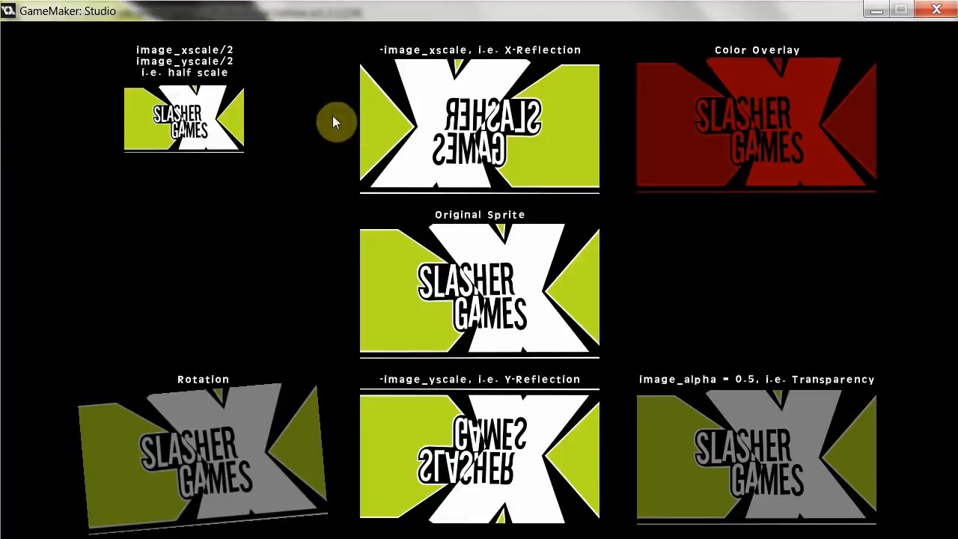
pyautogui.moveTo(647, 446)
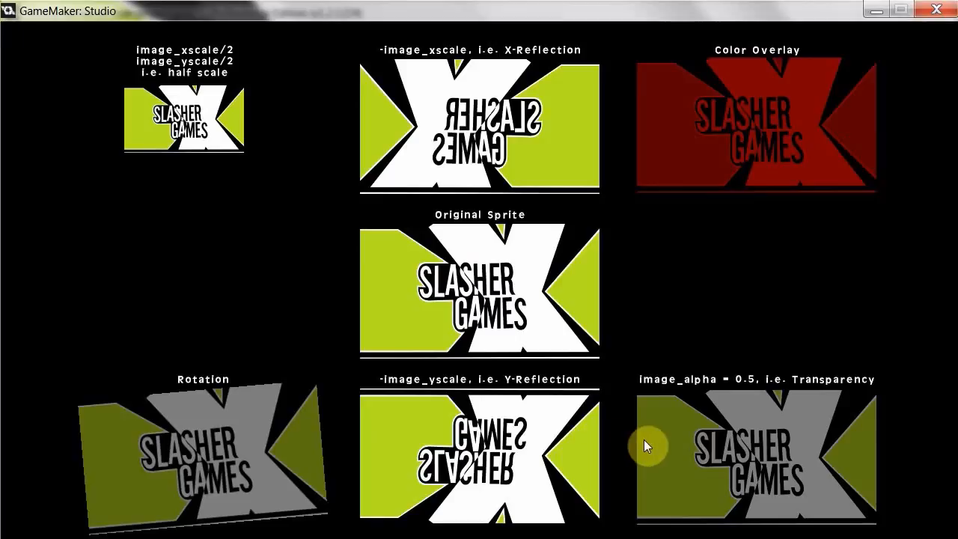
pyautogui.moveTo(573, 368)
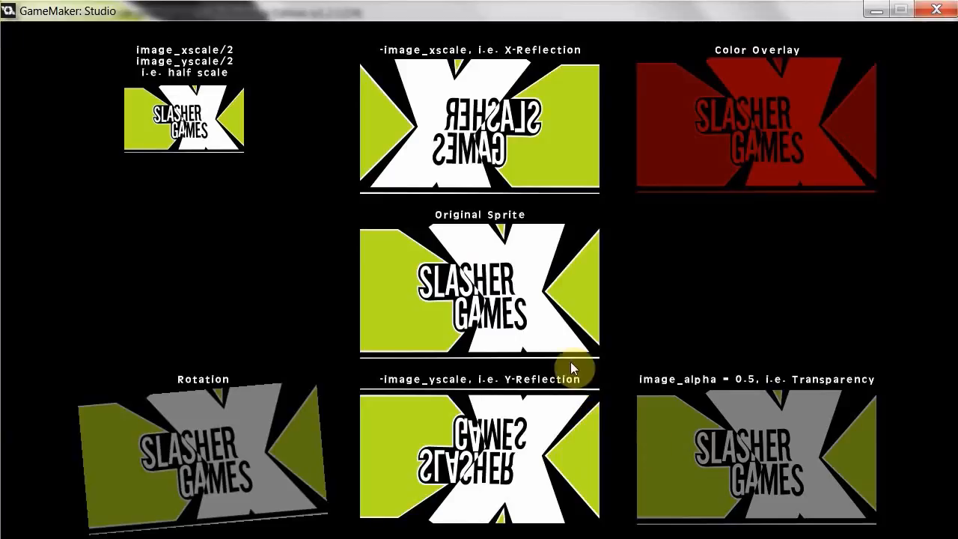
pyautogui.moveTo(446, 17)
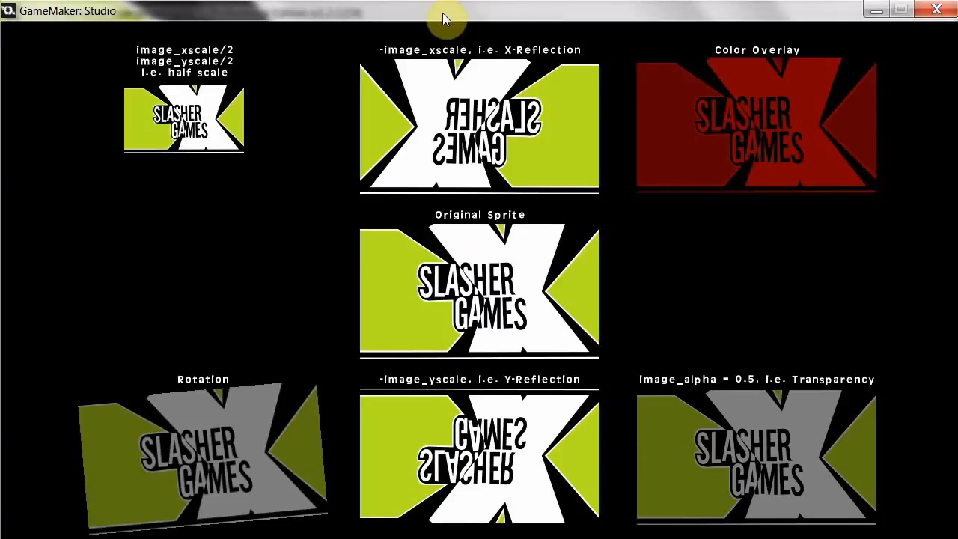